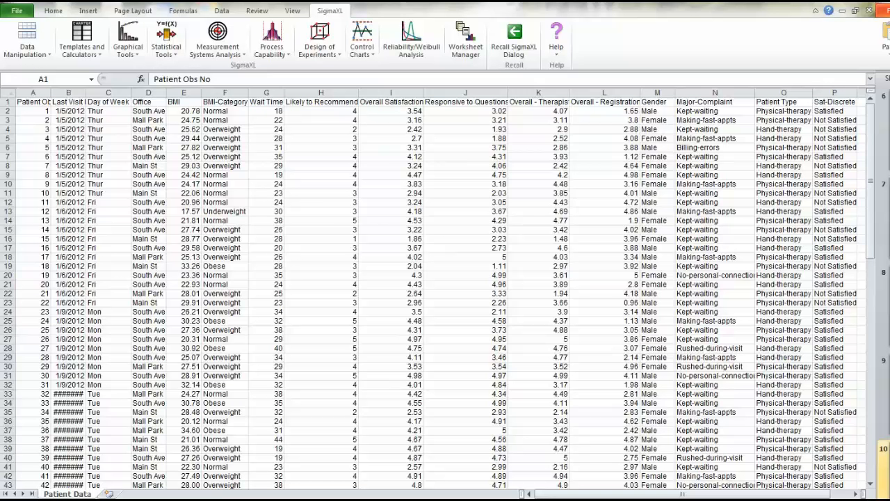
Start an EZ Pivot from the Graphical Tools using the entire patient data table as input
left_click(833, 101)
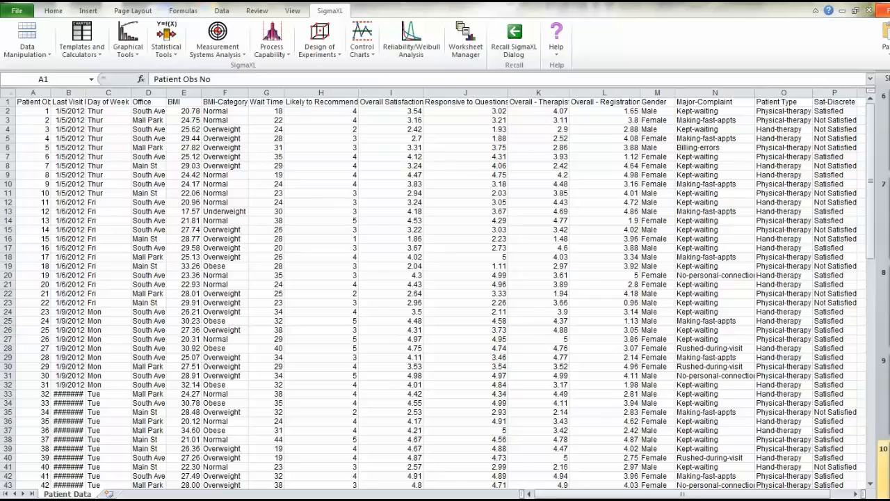
left_click(127, 40)
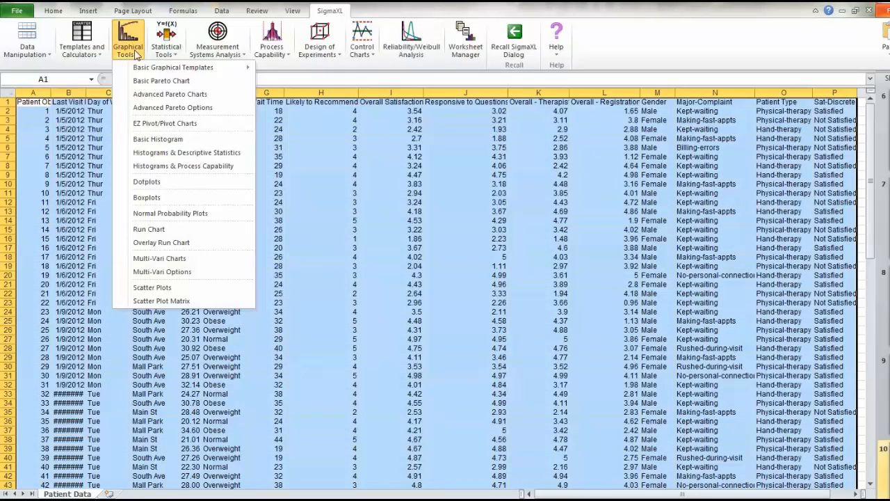
left_click(165, 123)
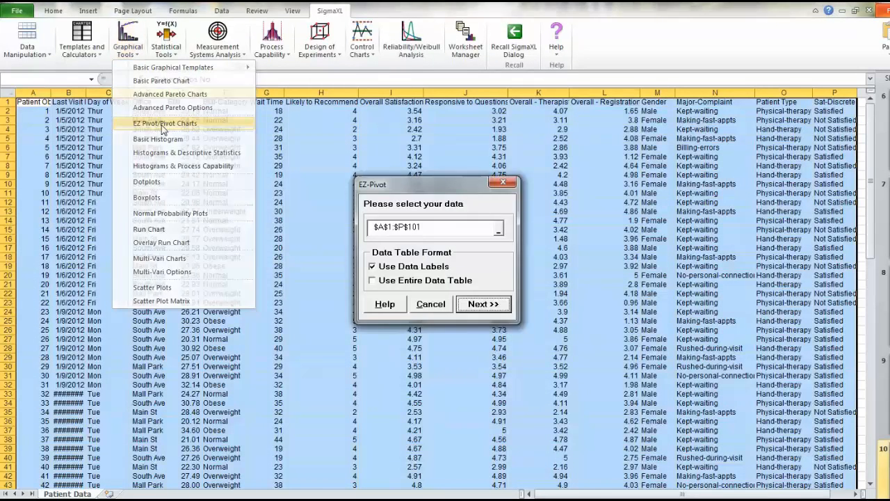
left_click(373, 280)
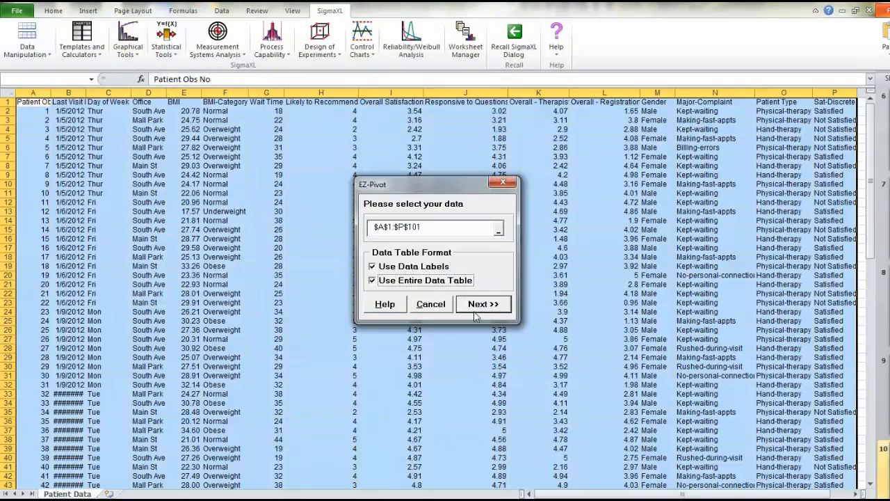
left_click(483, 303)
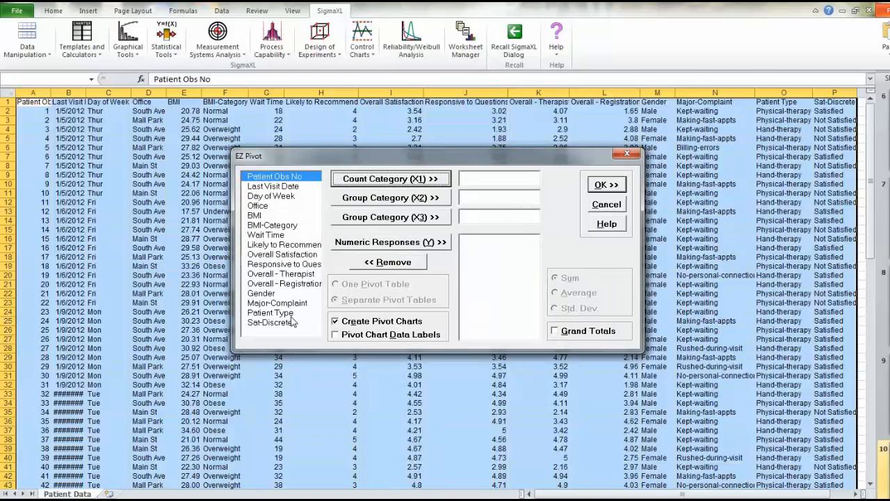
Count the Sat-Discrete categories with grand totals and no pivot charts, then build the pivot
left_click(271, 322)
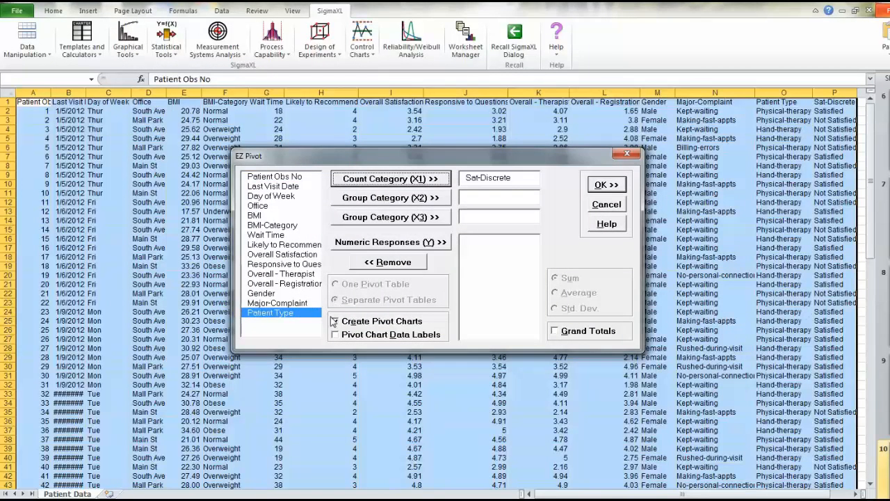
left_click(335, 320)
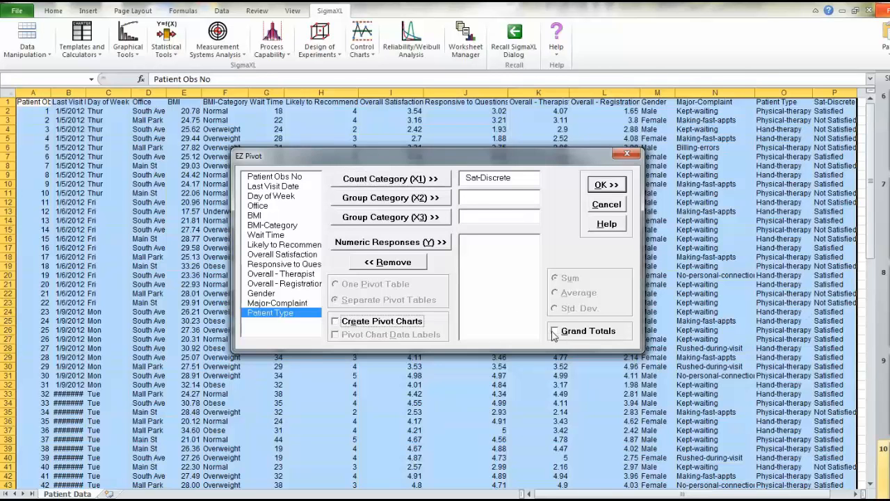
left_click(554, 331)
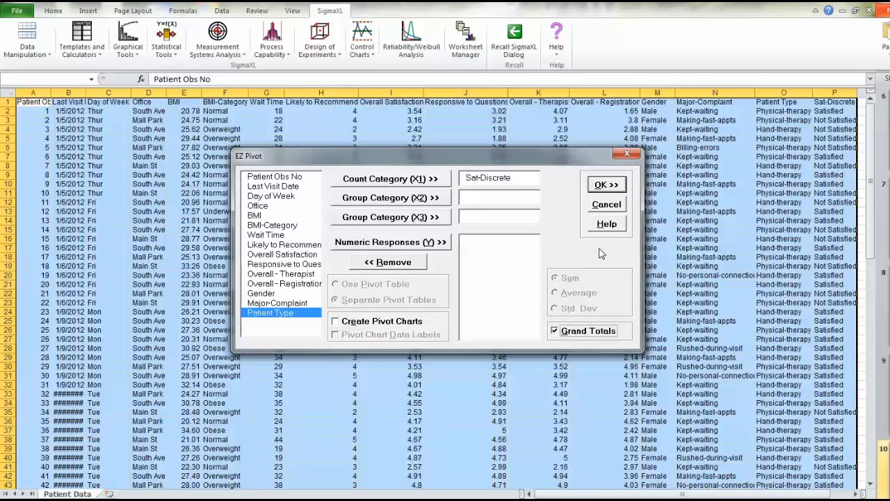
mouse_move(591, 218)
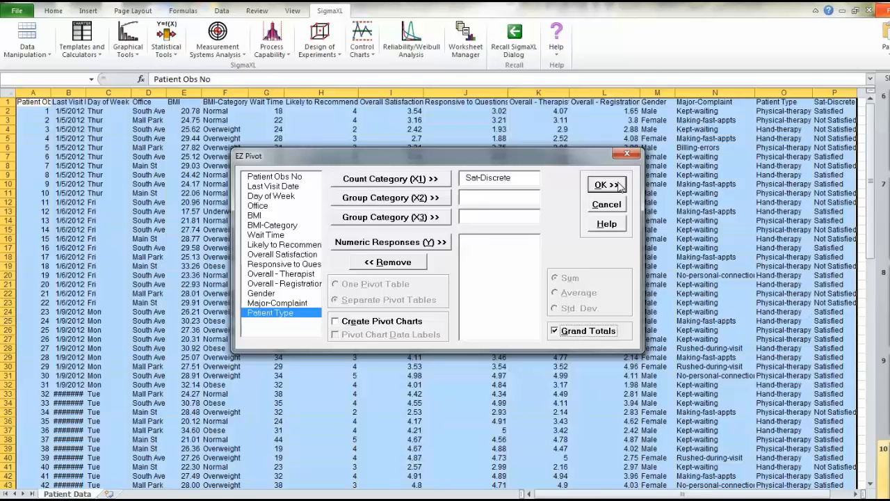
left_click(605, 184)
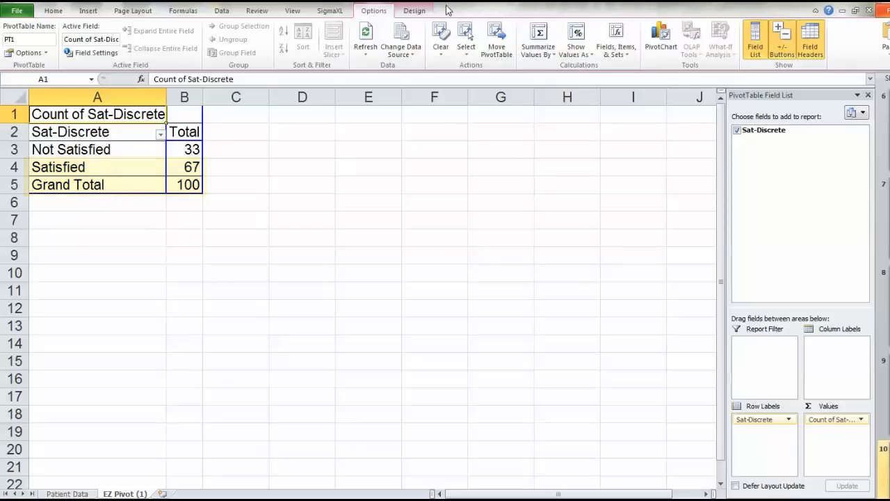
Return to the SigmaXL commands and bring up the list of statistical tools
left_click(330, 10)
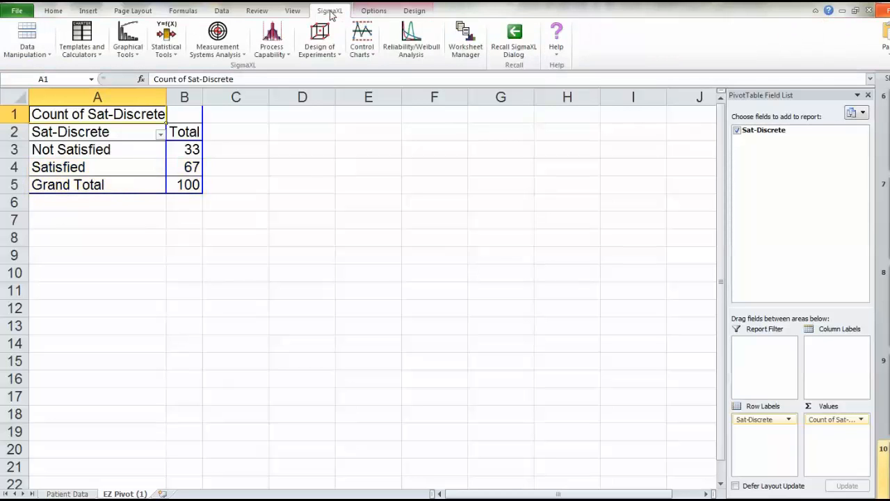
left_click(165, 40)
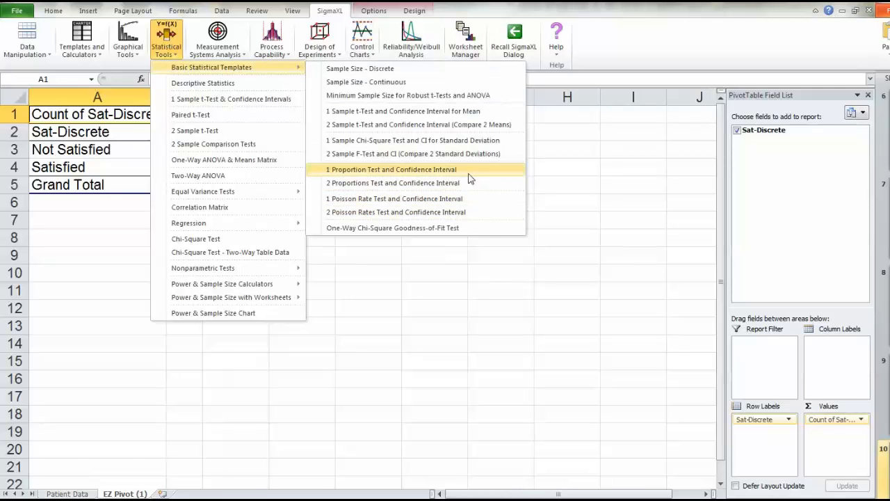
Fill the 1 Proportion Test template with sample size 100 and 67 events
left_click(392, 169)
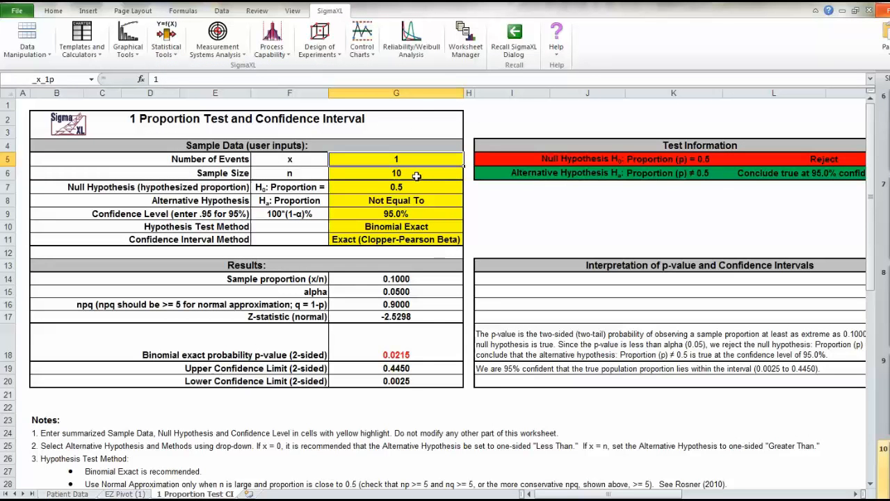
left_click(397, 172)
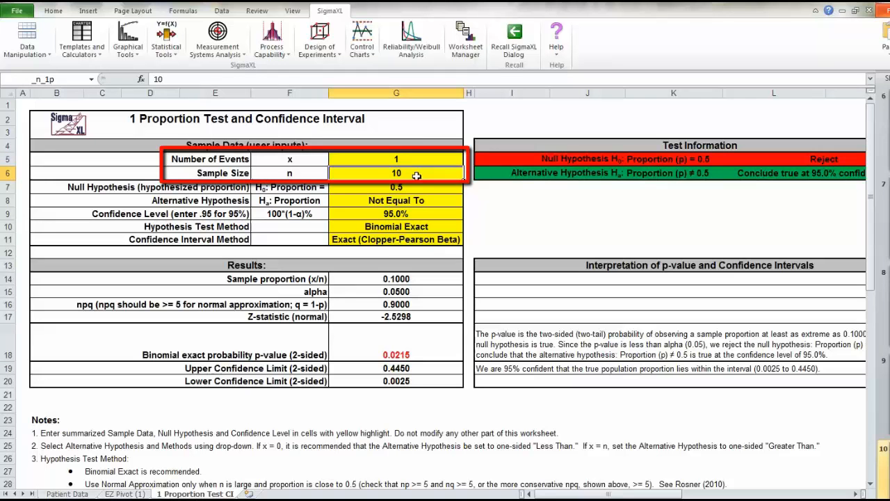
type("100")
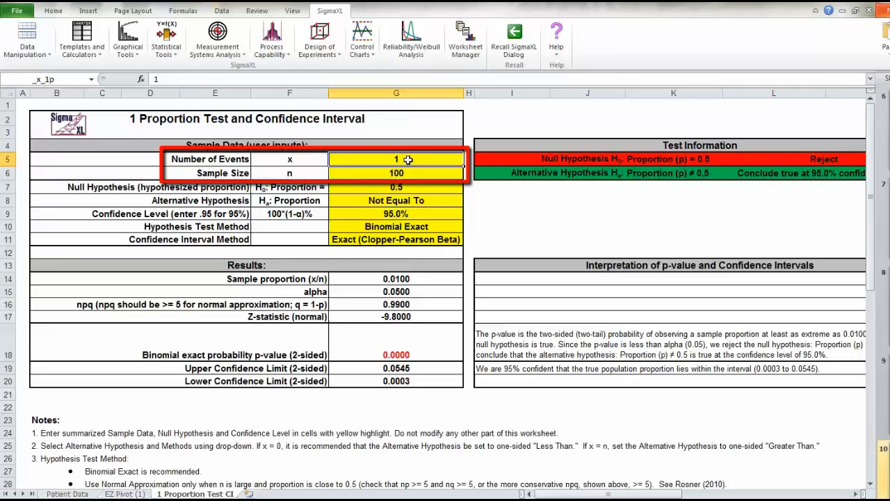
type("67")
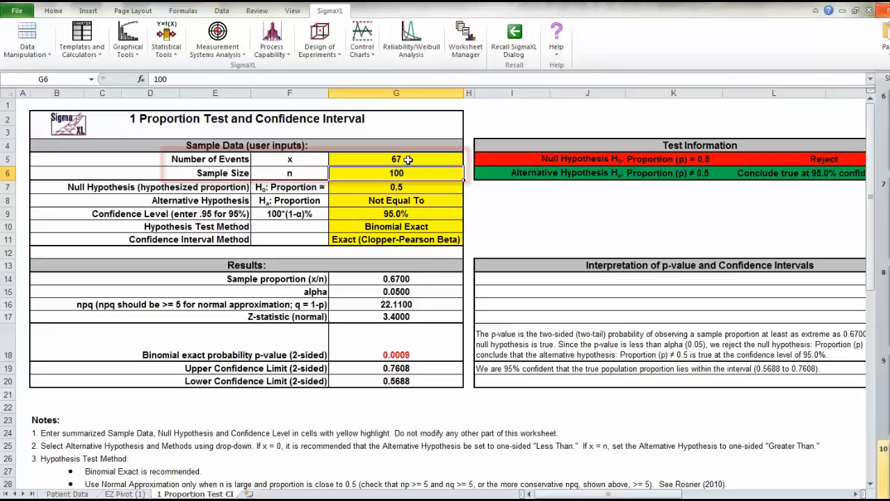
Set the null hypothesis proportion to 0.8 with a Not Equal To alternative
left_click(396, 187)
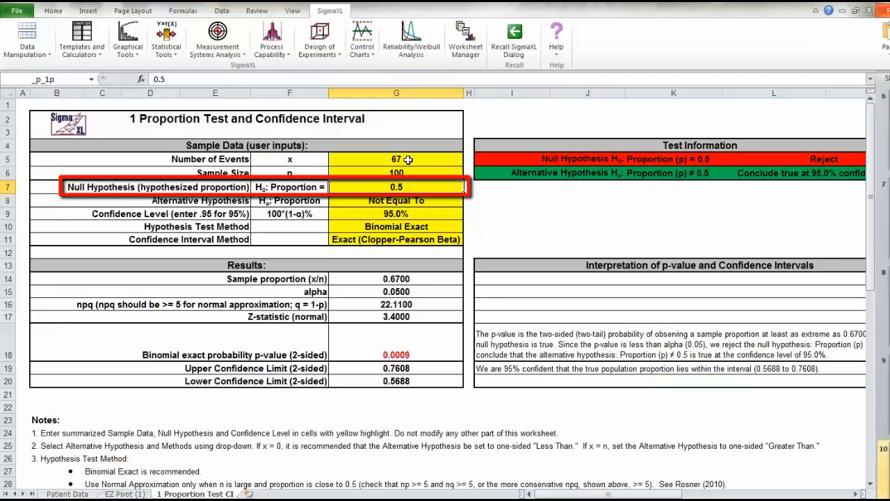
type(".8")
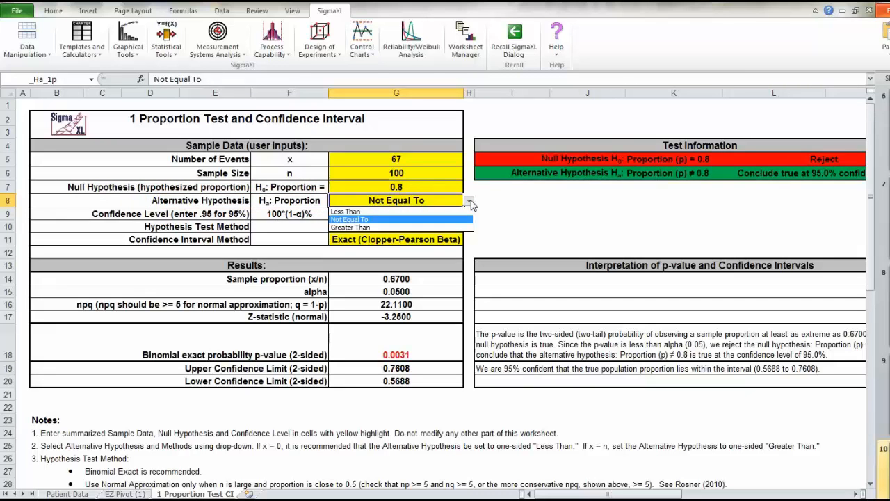
mouse_move(397, 227)
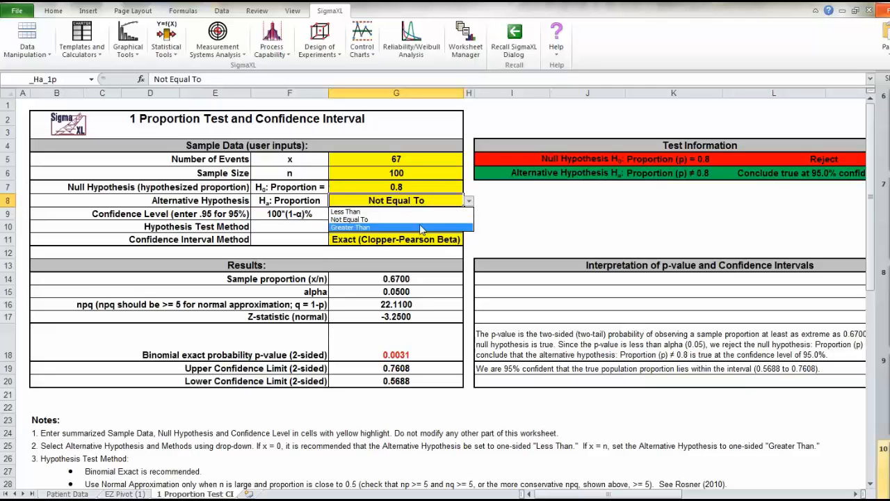
left_click(351, 227)
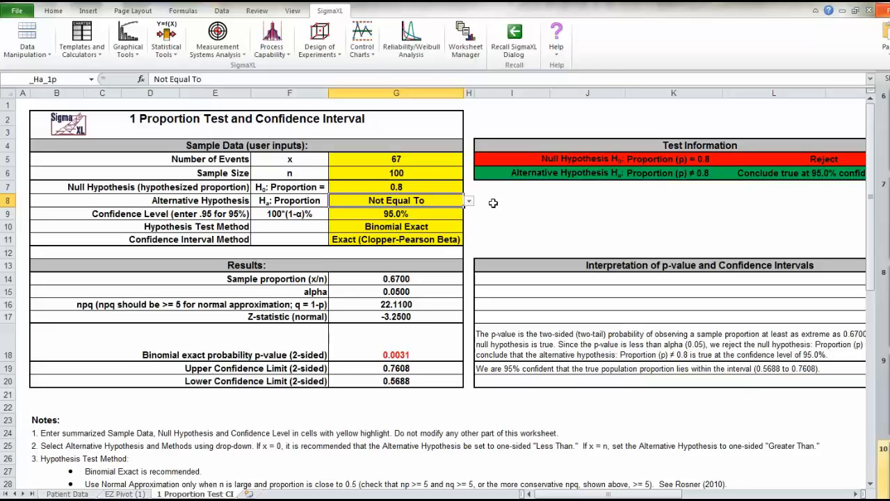
mouse_move(747, 432)
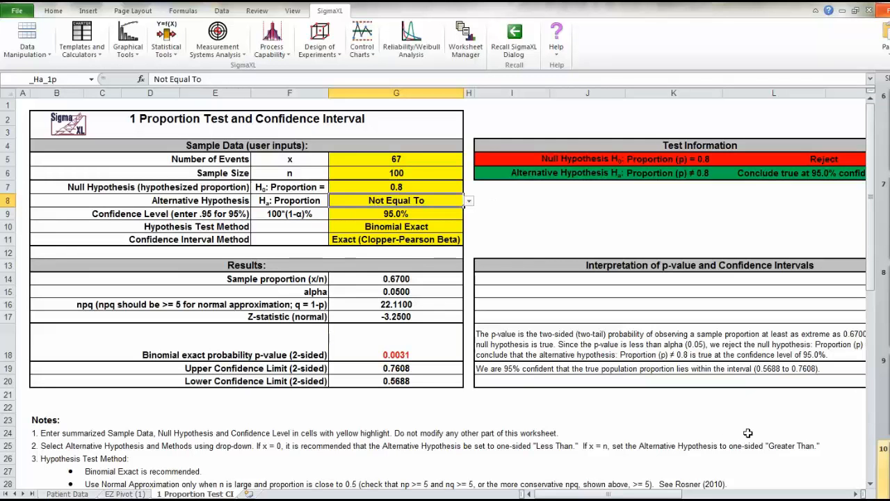